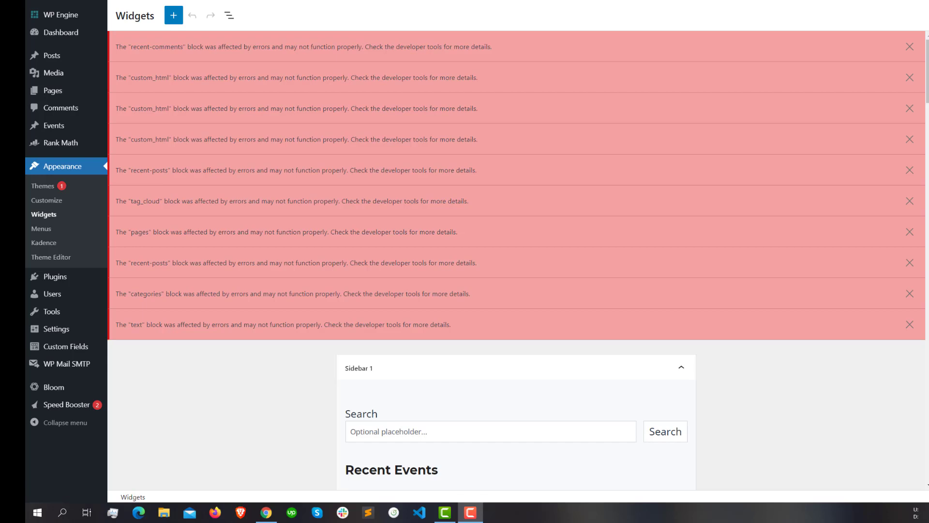
pyautogui.moveTo(46, 200)
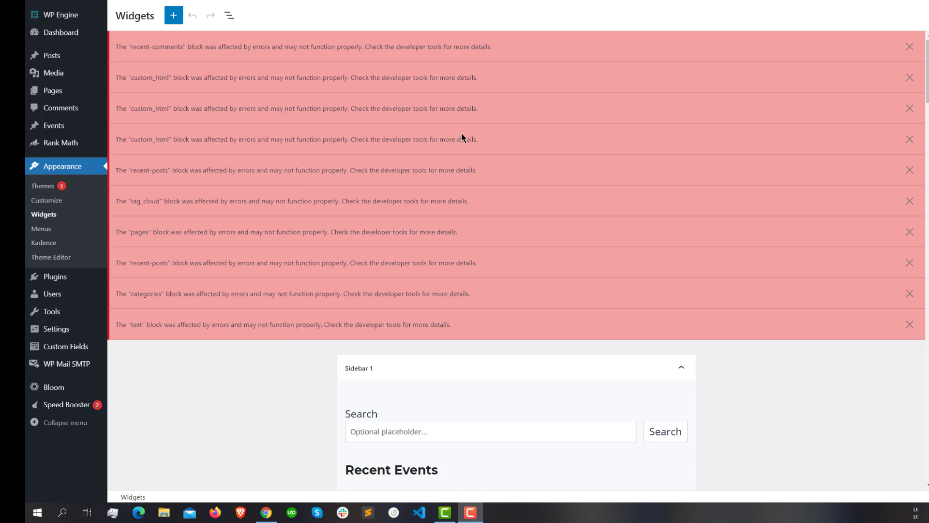
pyautogui.moveTo(783, 371)
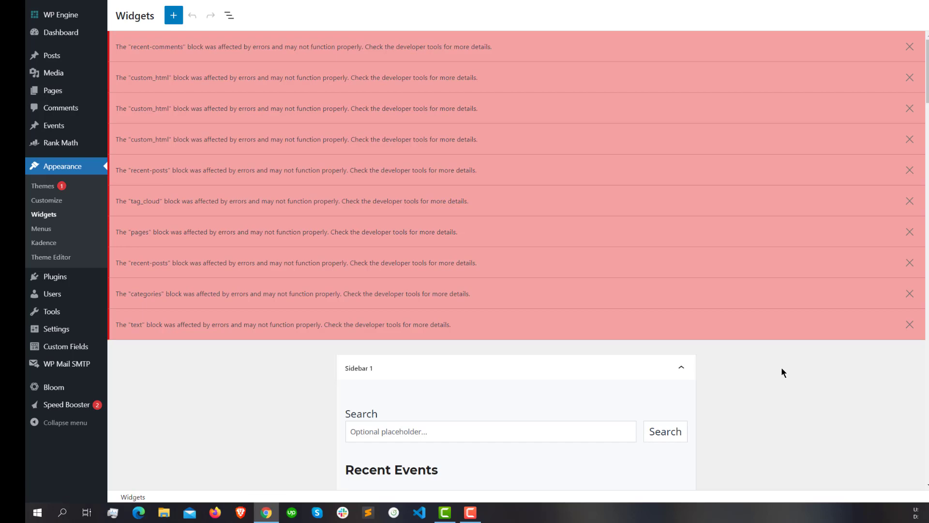
pyautogui.moveTo(768, 255)
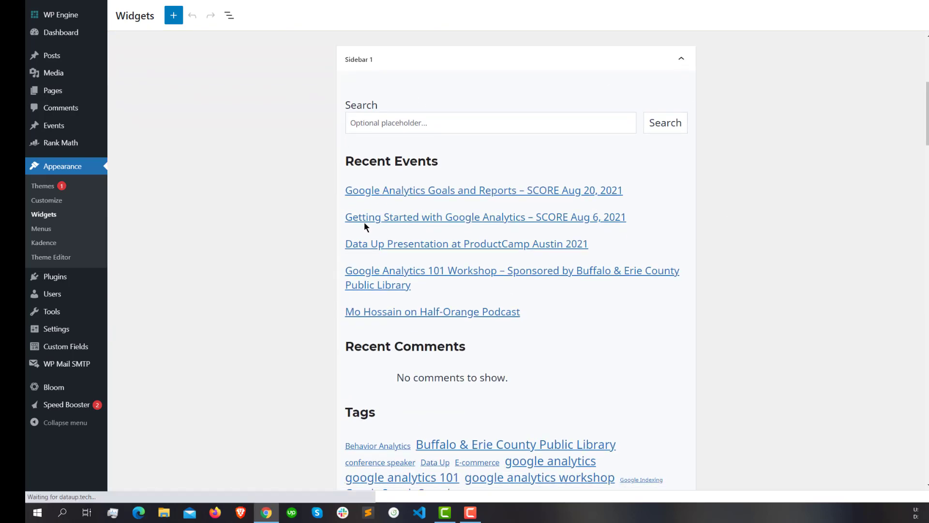
# - Search the Add Plugins directory for 'cl' to list Classic Widgets first
pyautogui.scroll(-3)
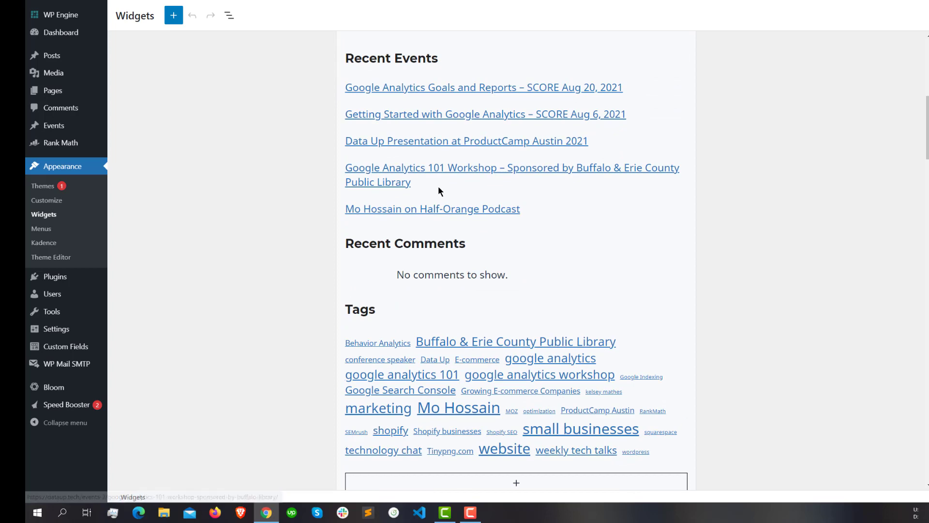
pyautogui.scroll(-3)
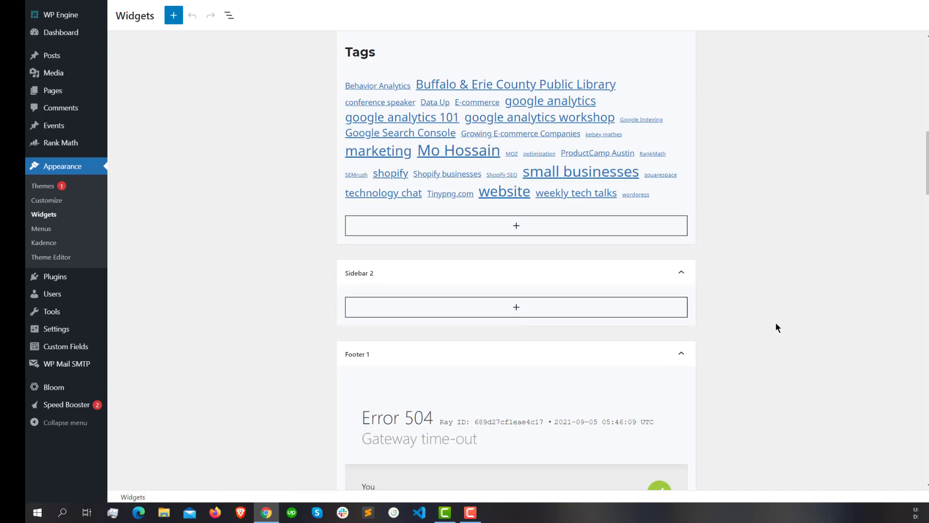
pyautogui.moveTo(736, 313)
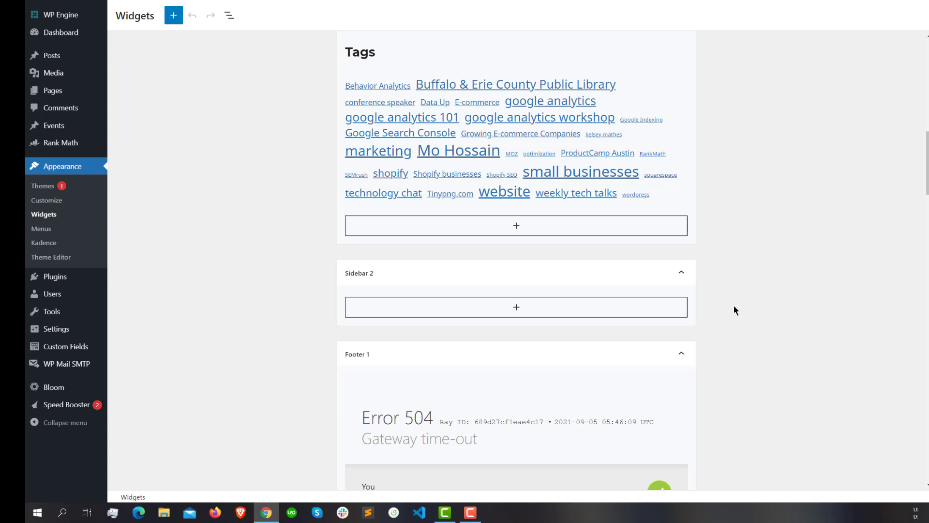
pyautogui.moveTo(826, 194)
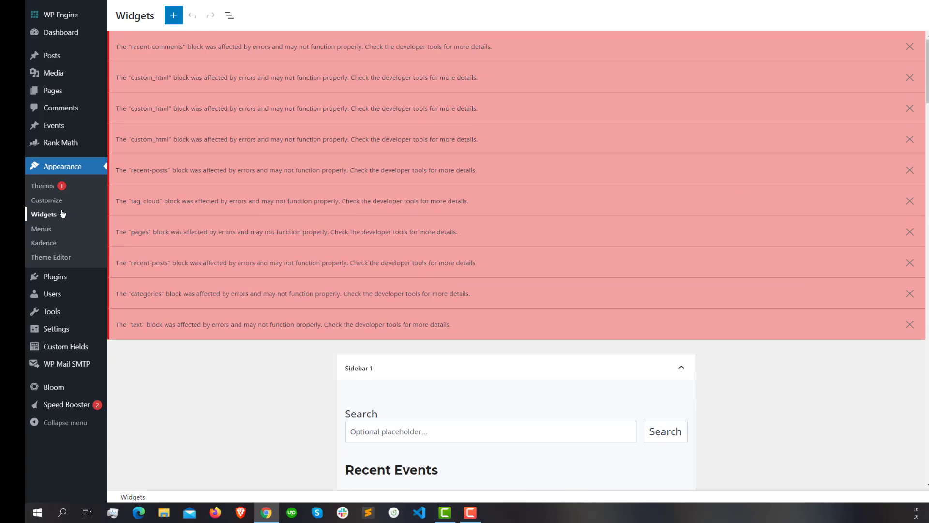
pyautogui.moveTo(56, 277)
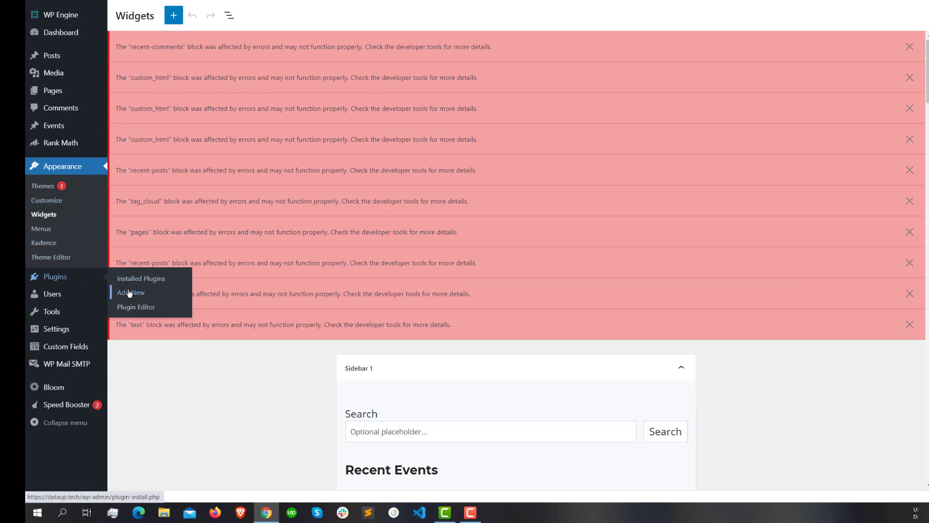
pyautogui.click(129, 292)
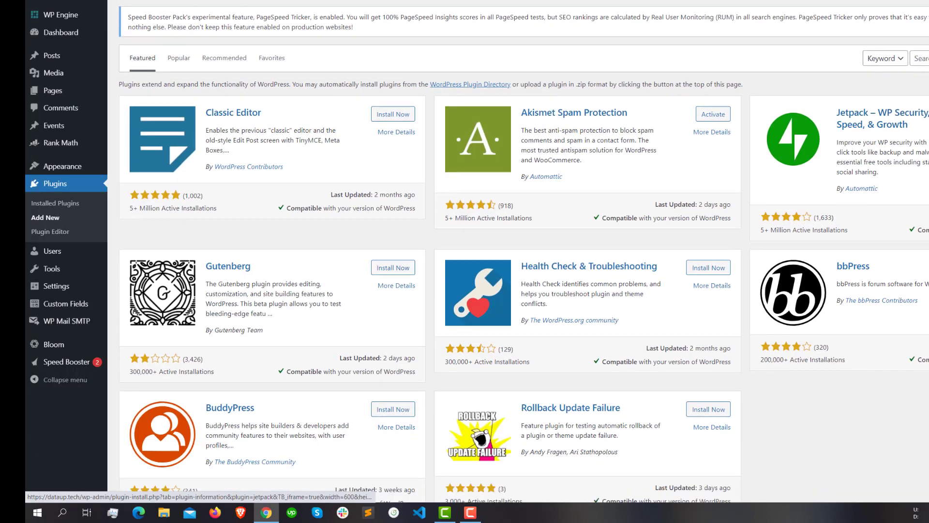
pyautogui.write('class')
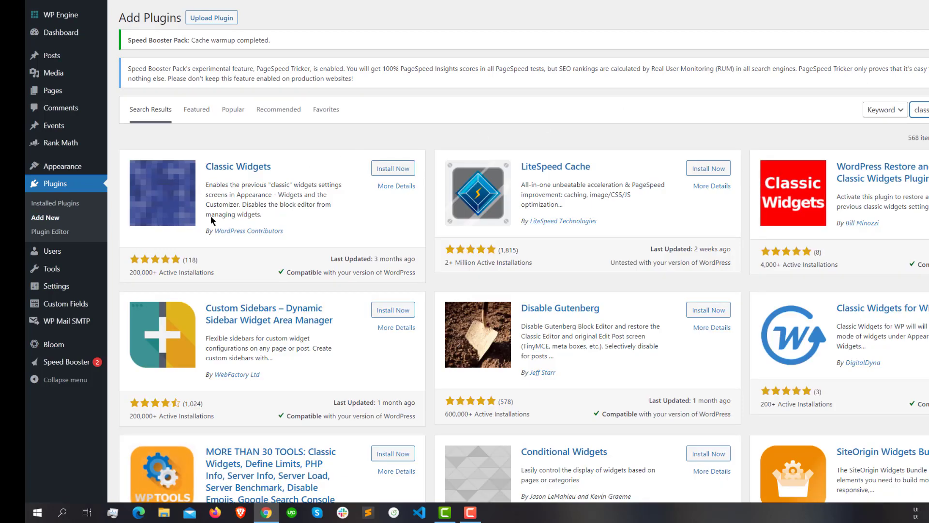
# - Install Classic Widgets via Install Now, then Activate it
pyautogui.click(392, 167)
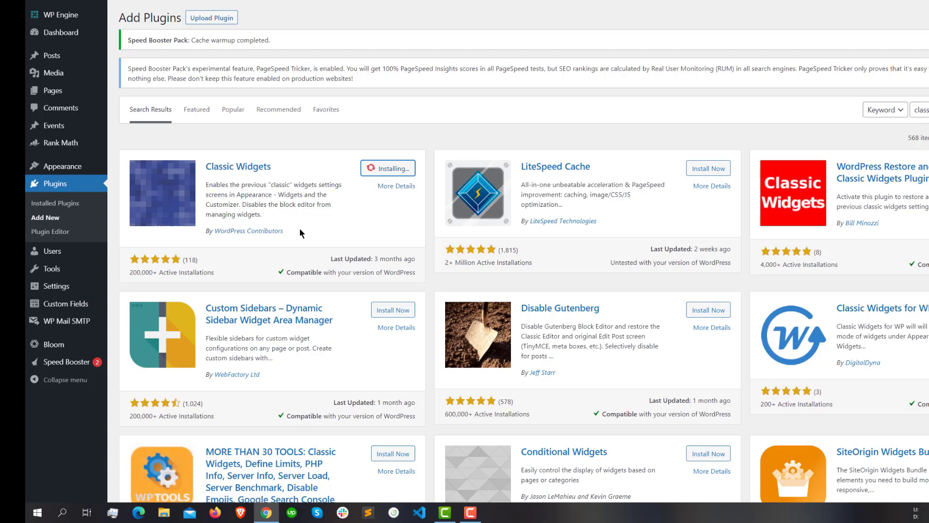
pyautogui.doubleClick(249, 230)
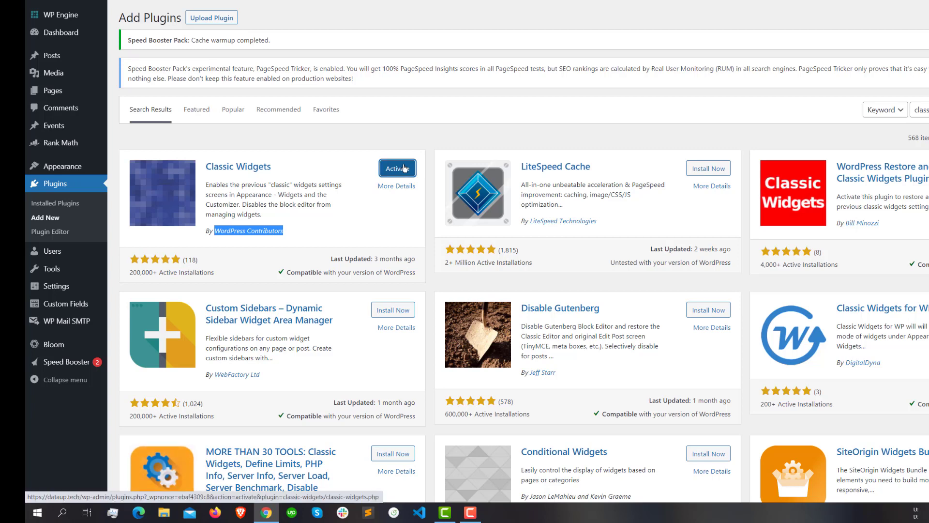
pyautogui.click(397, 167)
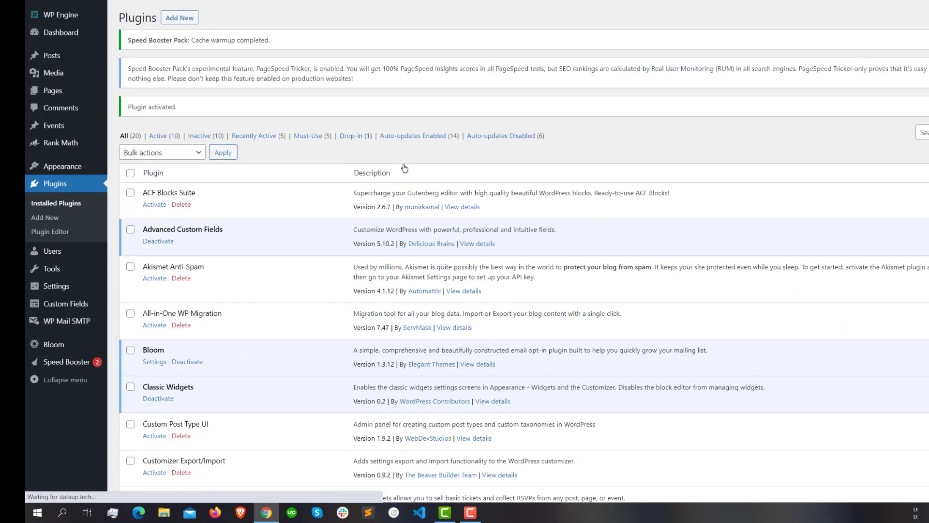
pyautogui.moveTo(61, 166)
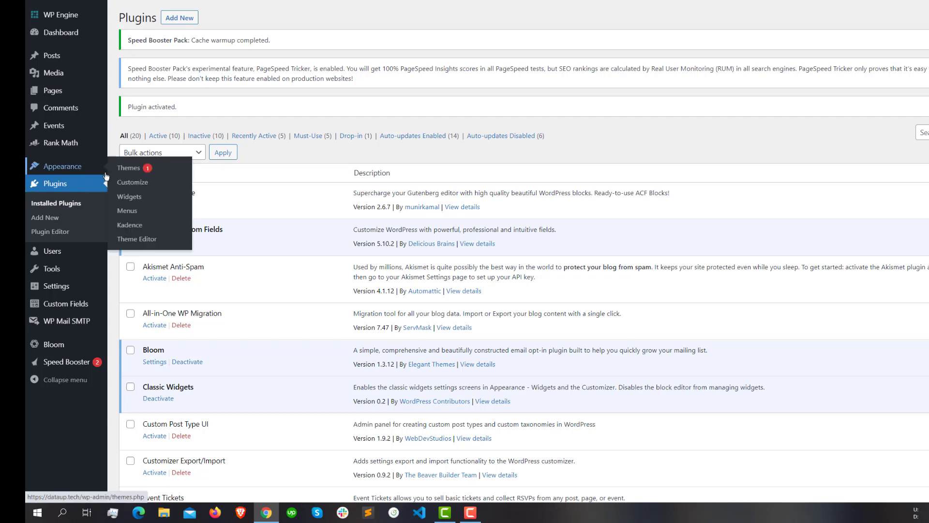
pyautogui.moveTo(129, 197)
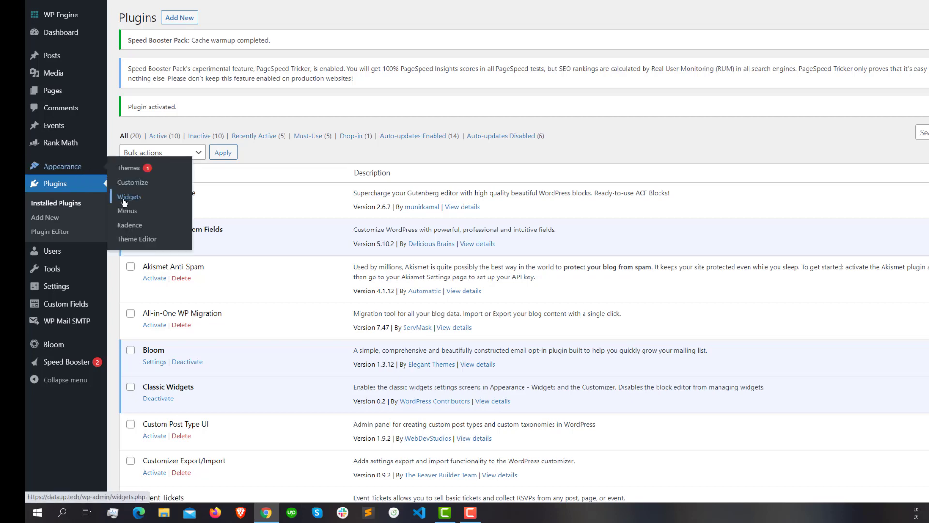
# - On the classic Widgets screen, expand the Sidebar 1 block showing the Recent Comments heading
pyautogui.click(129, 197)
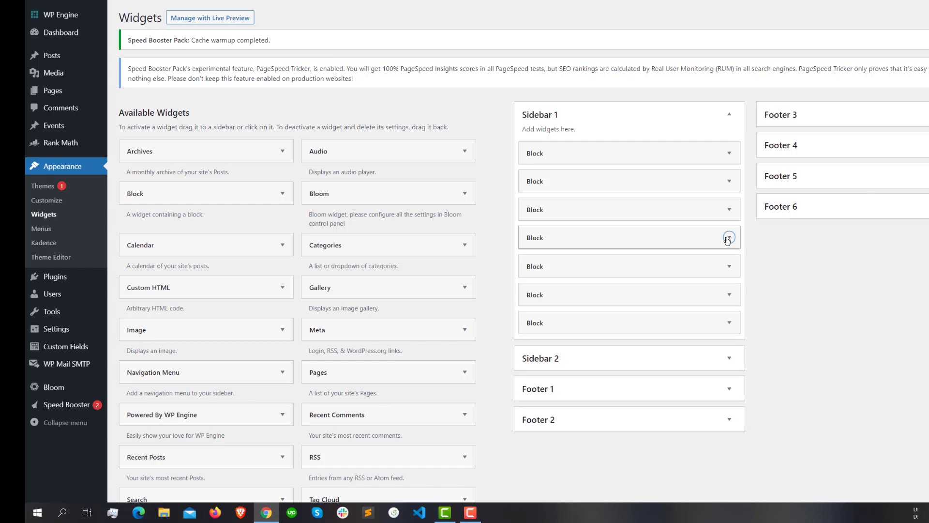
pyautogui.click(727, 238)
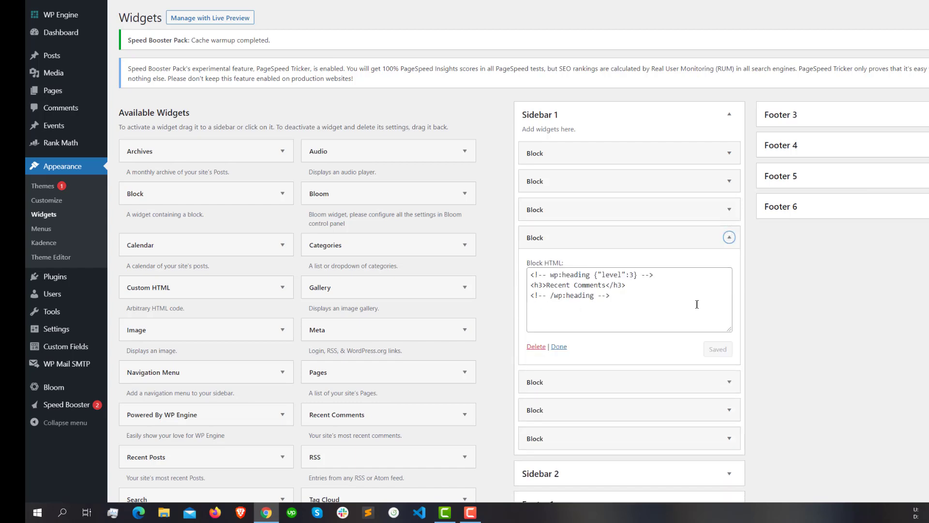
pyautogui.scroll(-3)
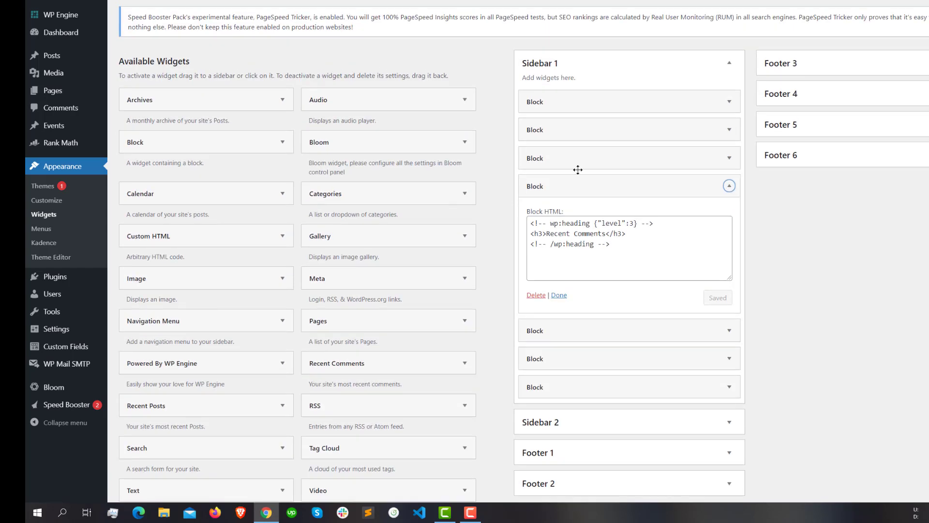